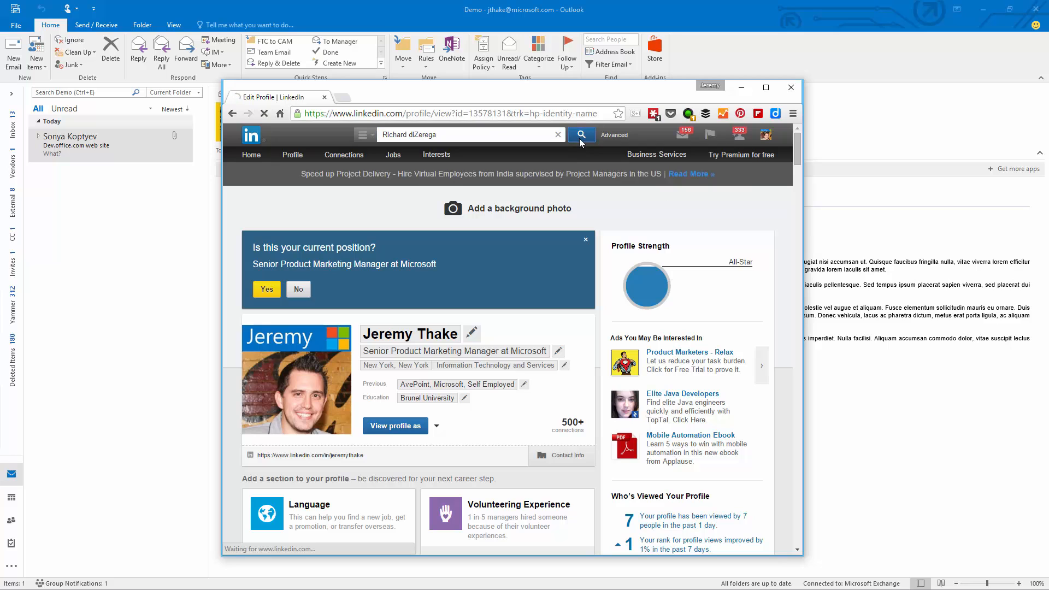
{"action": "left_click", "coordinate": [581, 134]}
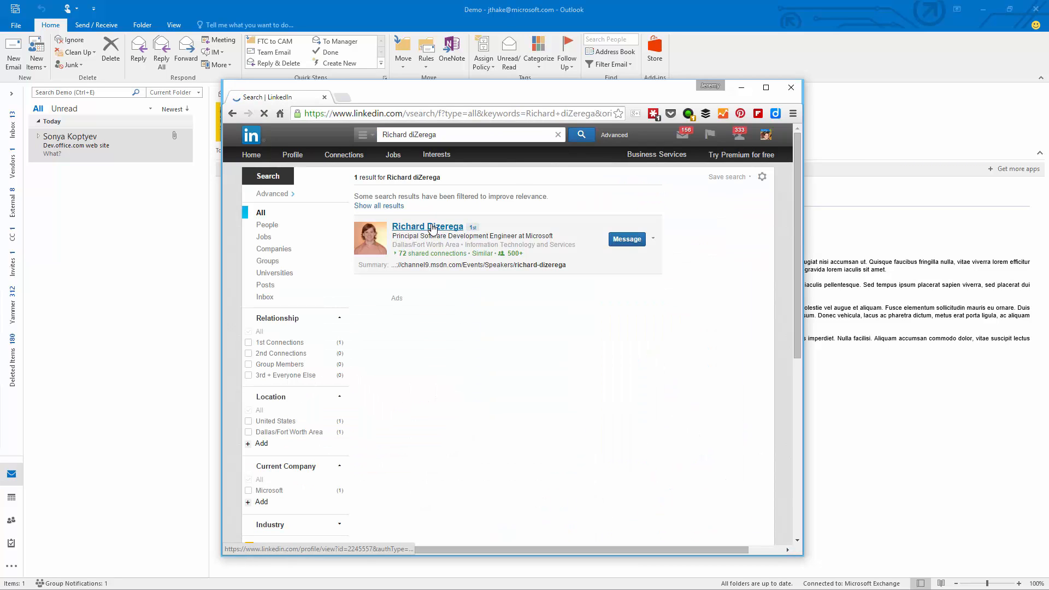
{"action": "left_click", "coordinate": [427, 226]}
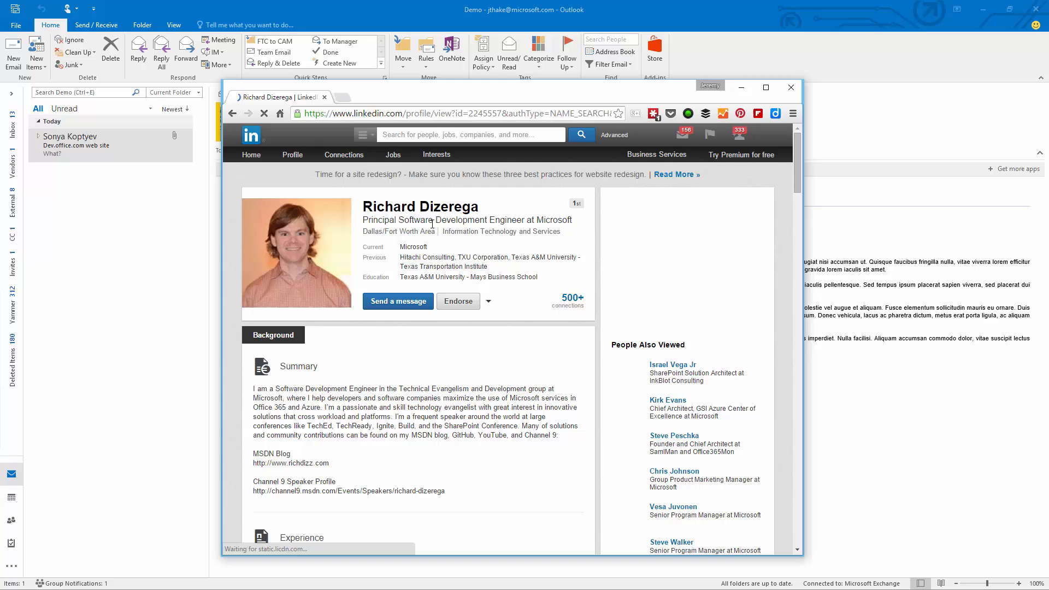
{"action": "scroll", "scroll_direction": "down", "scroll_amount": 3}
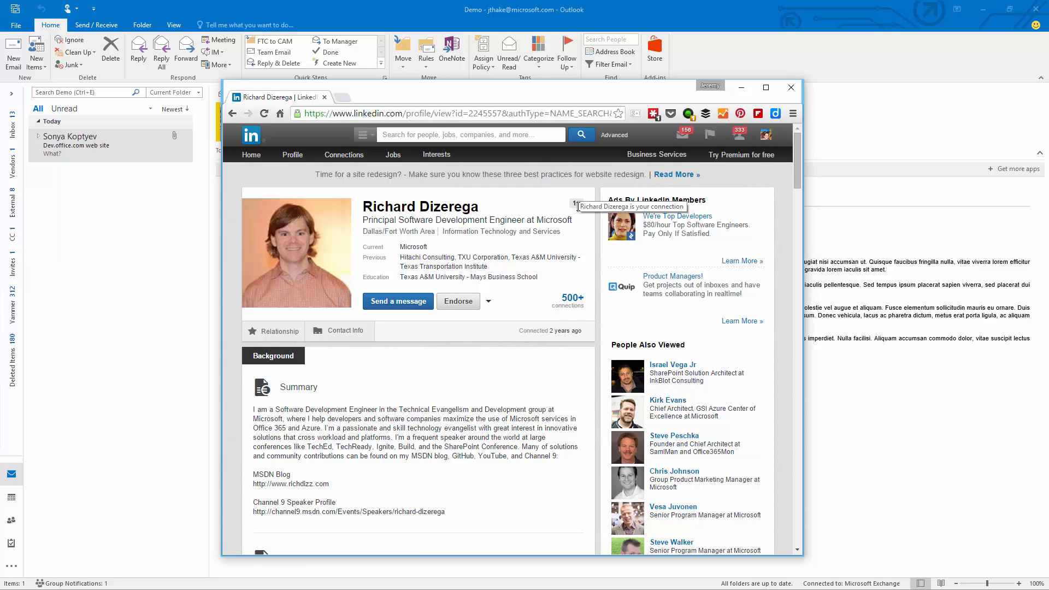
{"action": "left_click", "coordinate": [789, 87]}
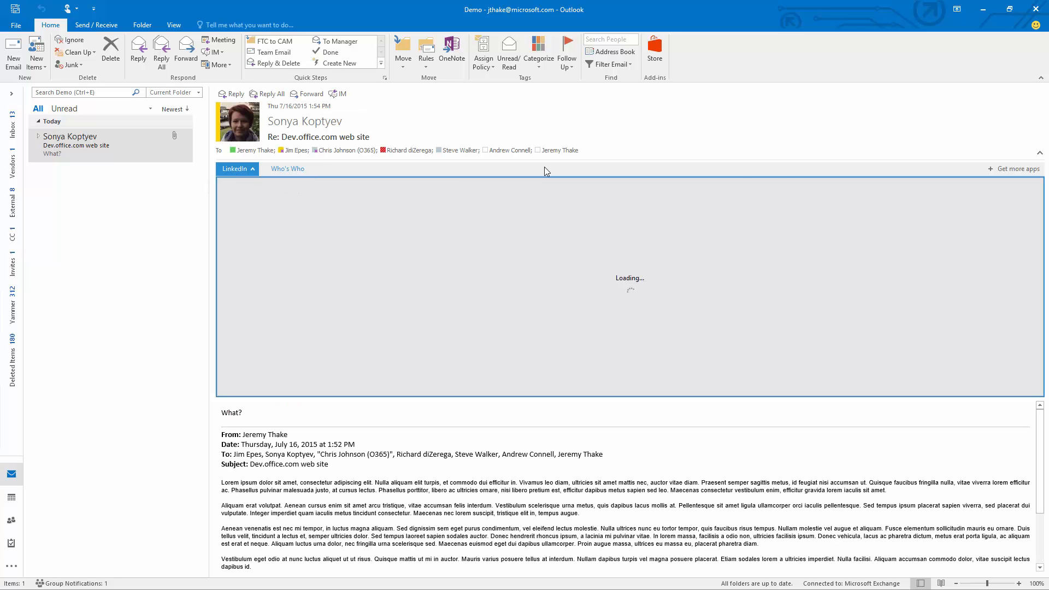
{"action": "left_click", "coordinate": [286, 169]}
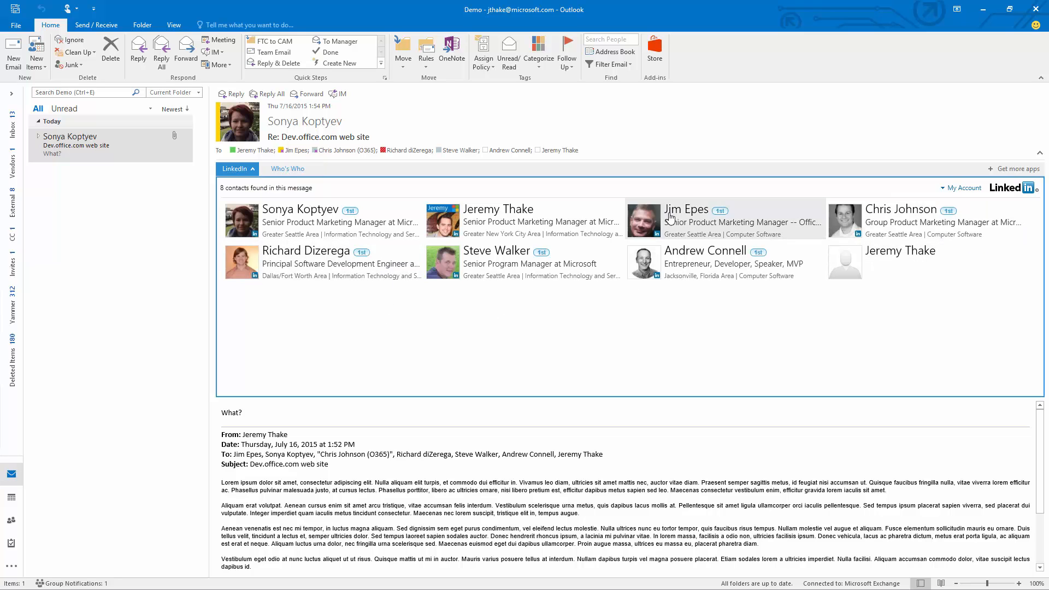
{"action": "mouse_move", "coordinate": [925, 261]}
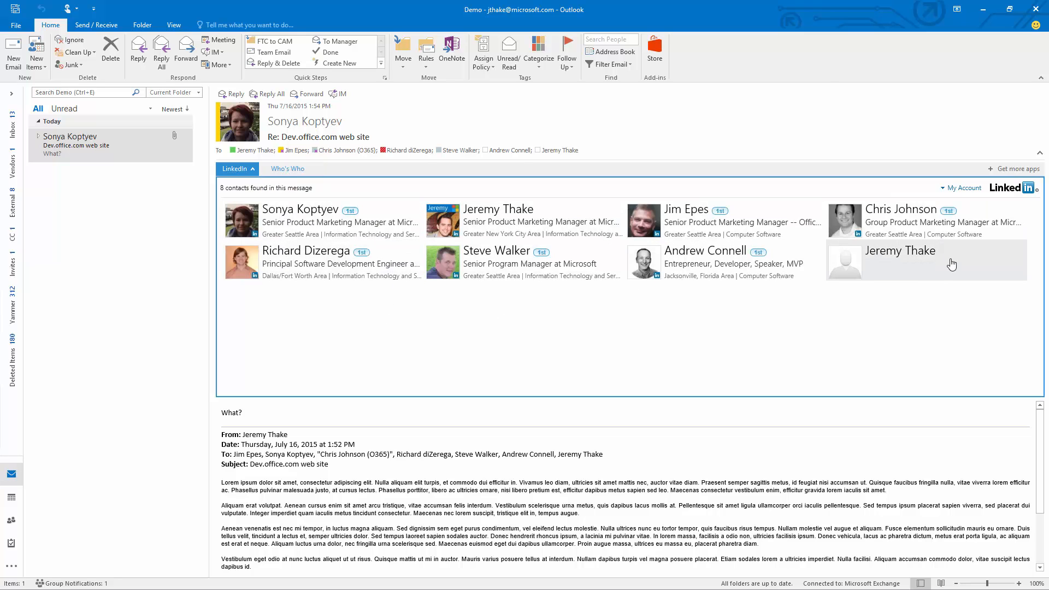
{"action": "left_click", "coordinate": [961, 188]}
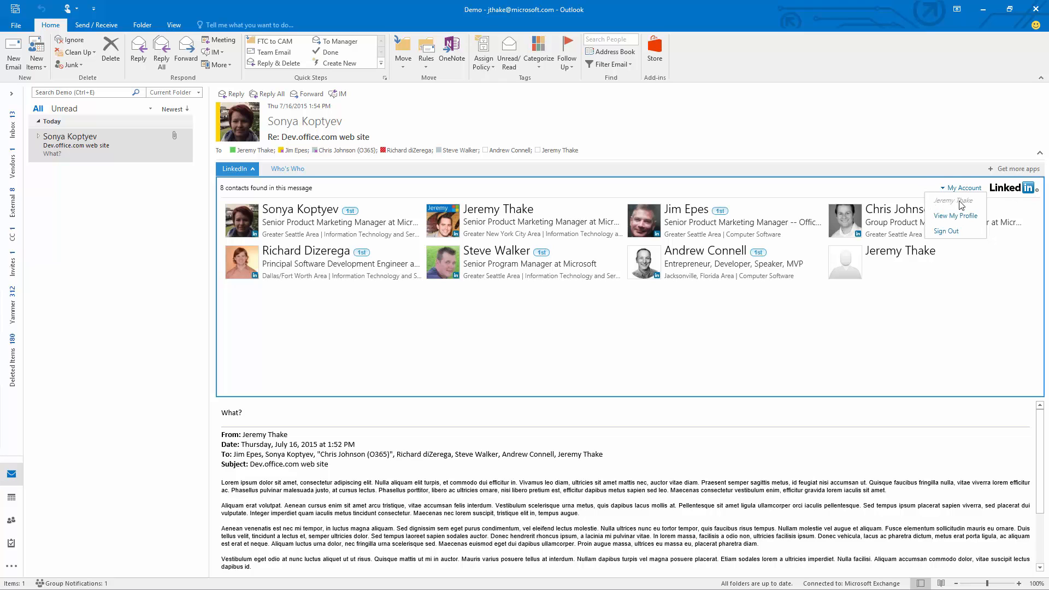
{"action": "left_click", "coordinate": [334, 220]}
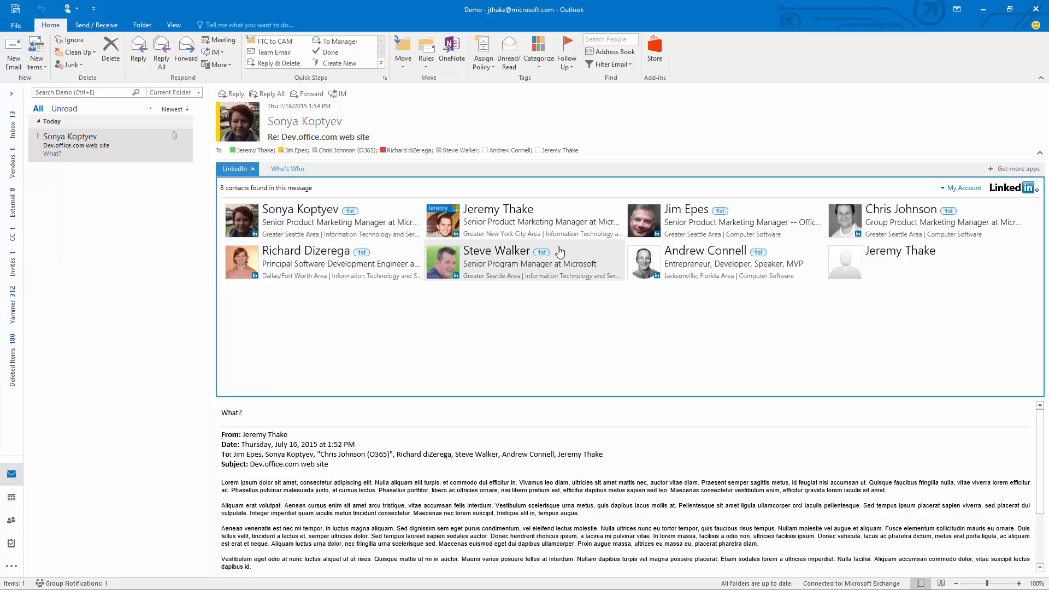
{"action": "left_click", "coordinate": [306, 250]}
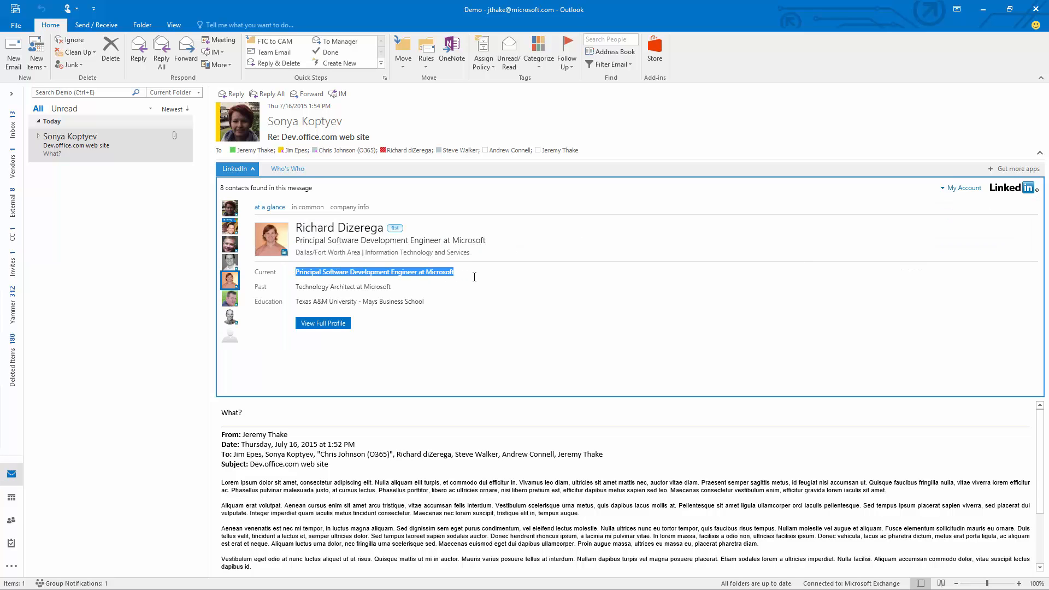
{"action": "mouse_move", "coordinate": [458, 322]}
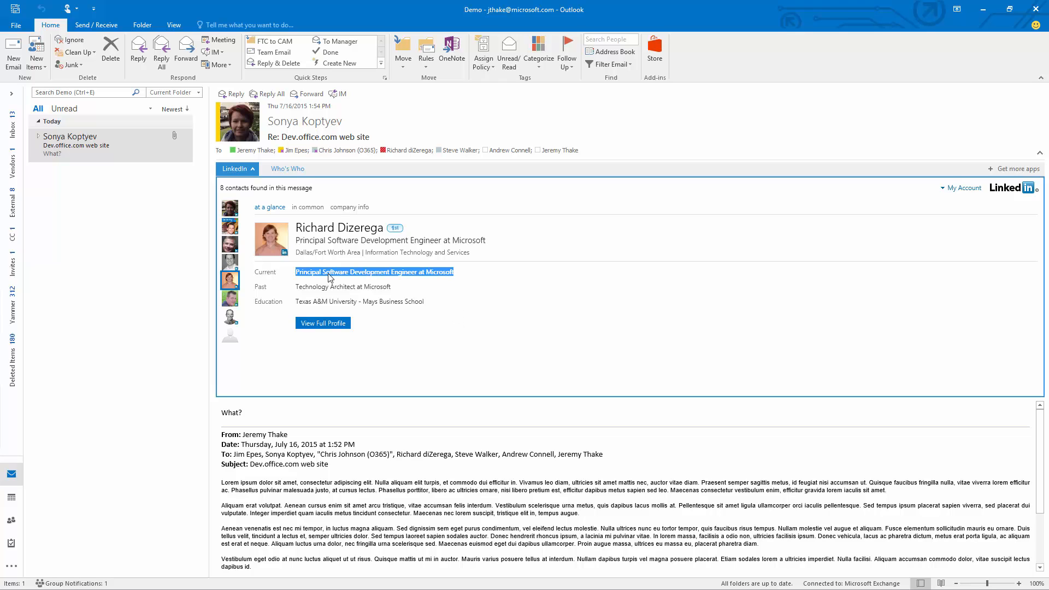
{"action": "mouse_move", "coordinate": [461, 321]}
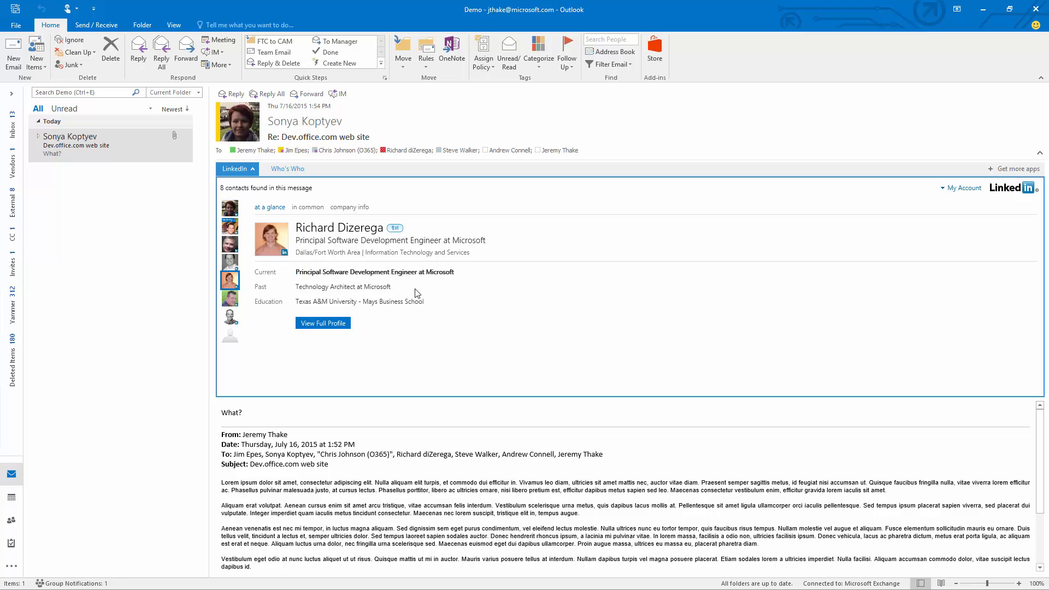
{"action": "left_click", "coordinate": [307, 207]}
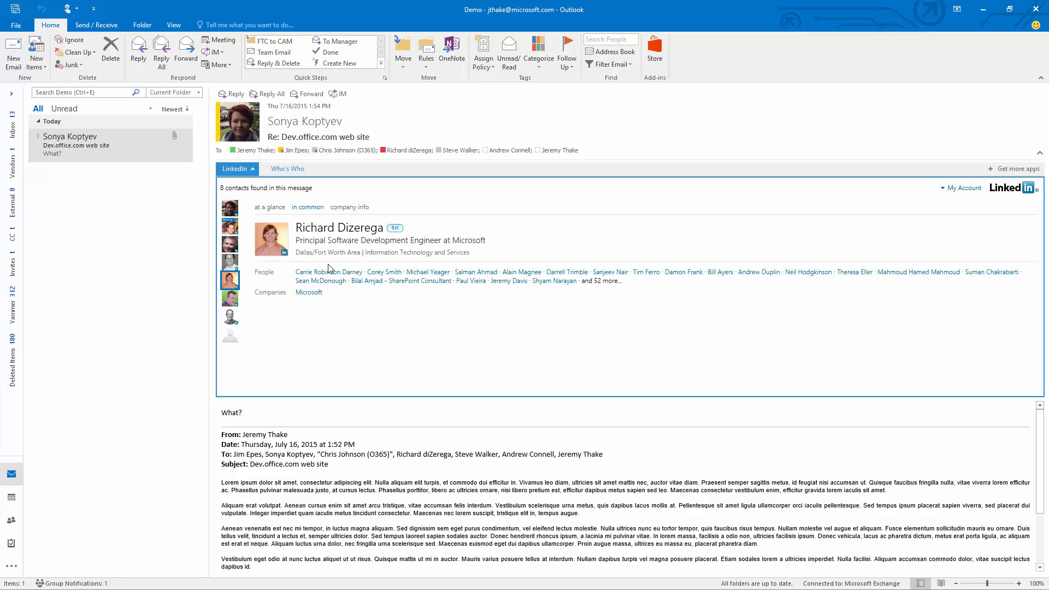
{"action": "mouse_move", "coordinate": [917, 272]}
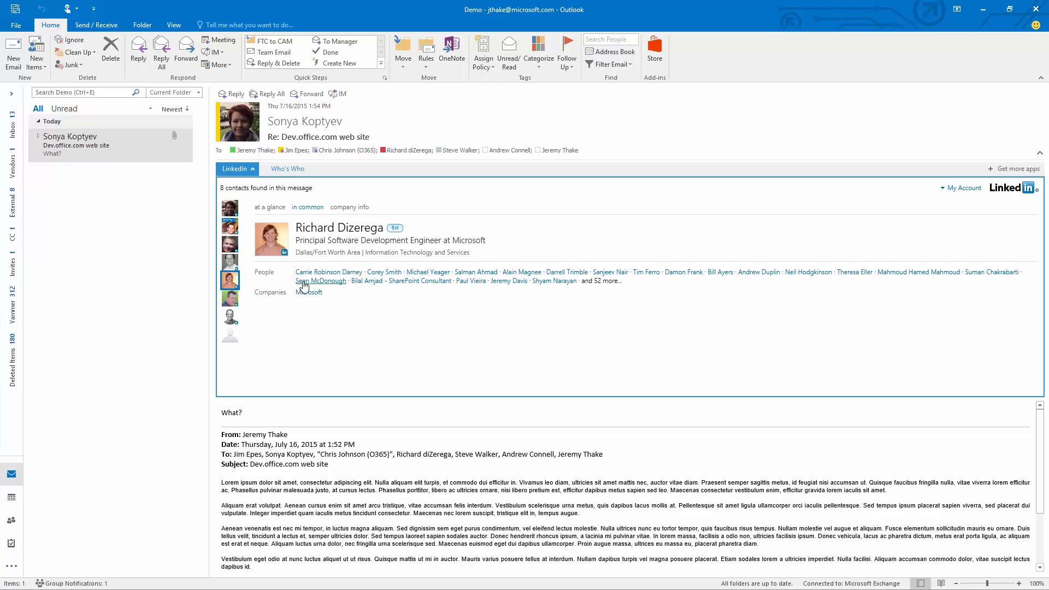
{"action": "left_click", "coordinate": [348, 206]}
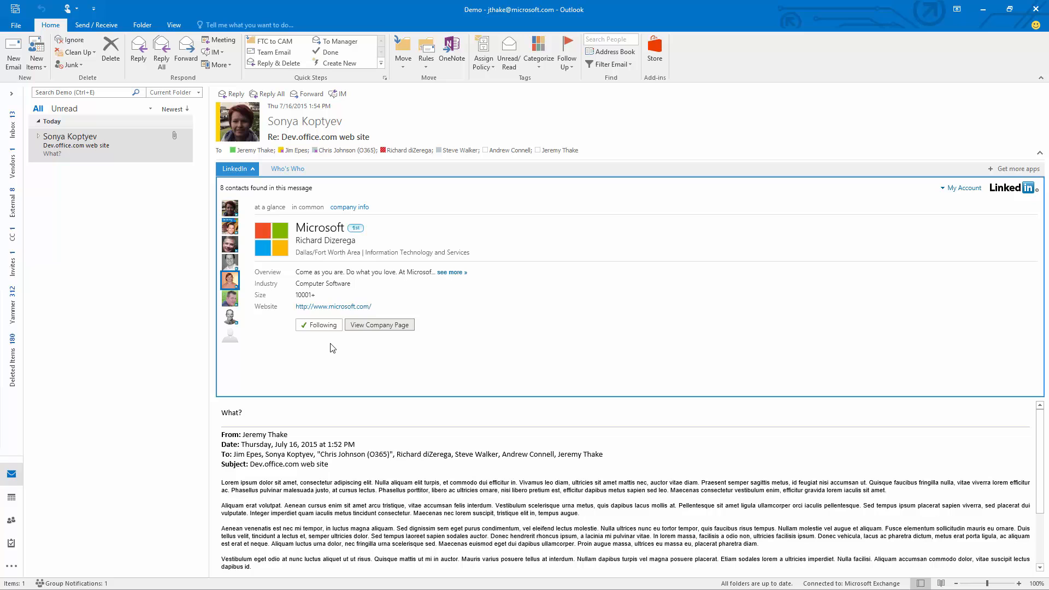
{"action": "mouse_move", "coordinate": [390, 334]}
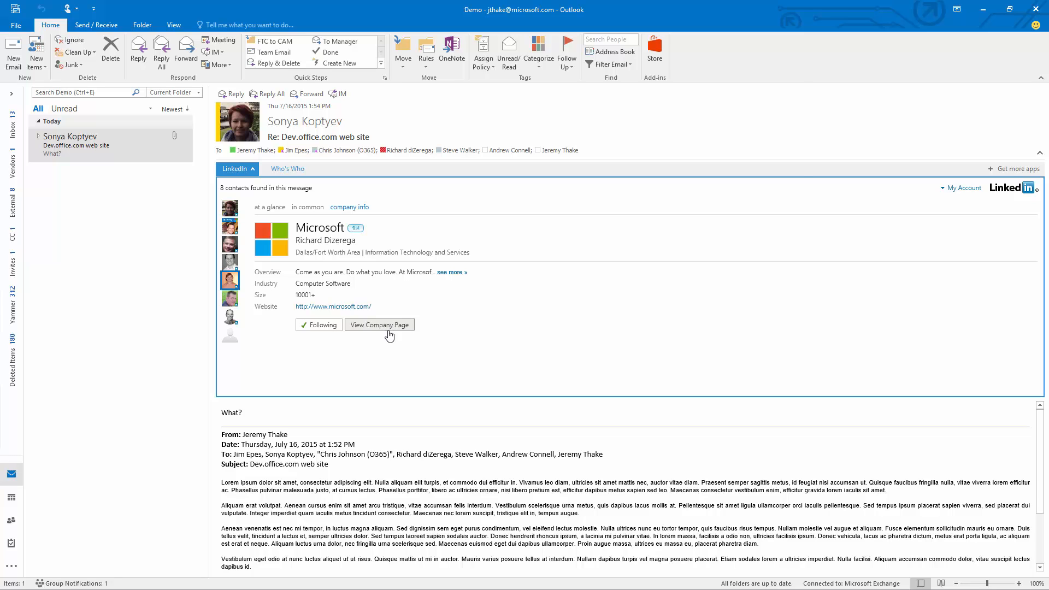
{"action": "left_click", "coordinate": [379, 324]}
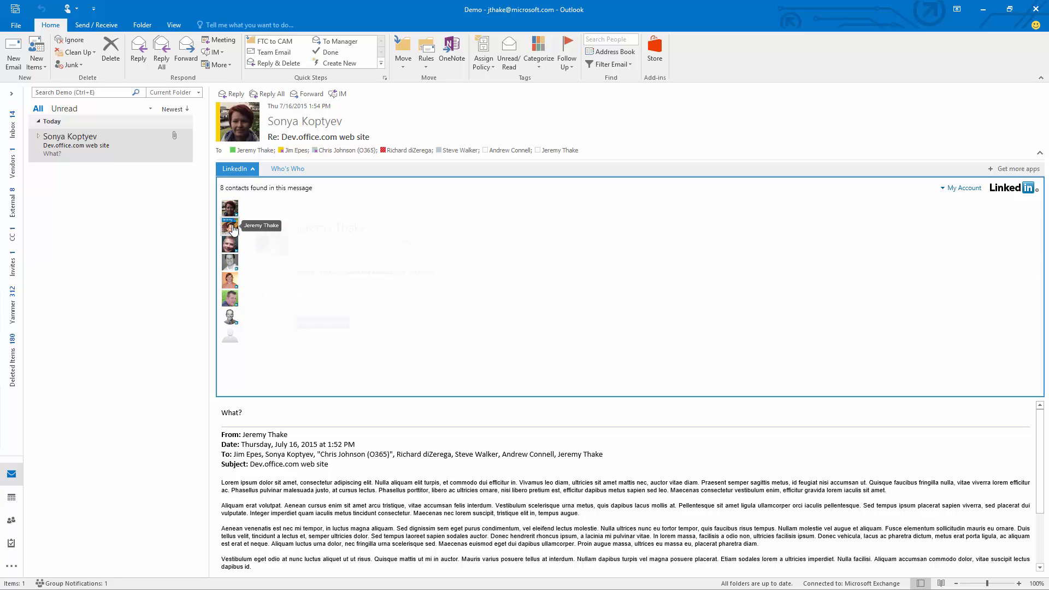
- Select contact avatars in the LinkedIn pane before switching to Outlook on the web
{"action": "left_click", "coordinate": [229, 279]}
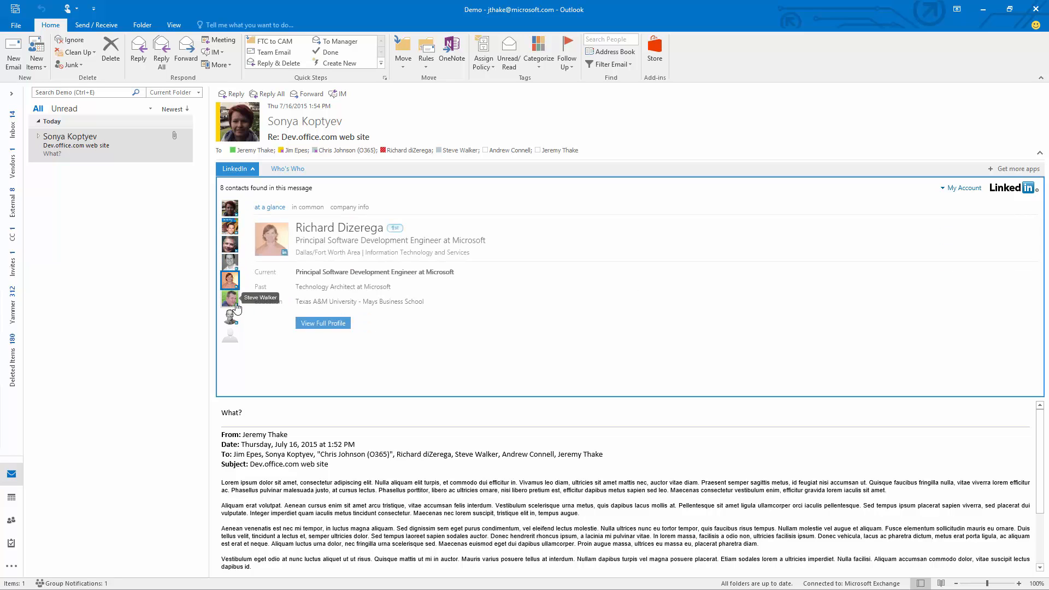
{"action": "left_click", "coordinate": [229, 295]}
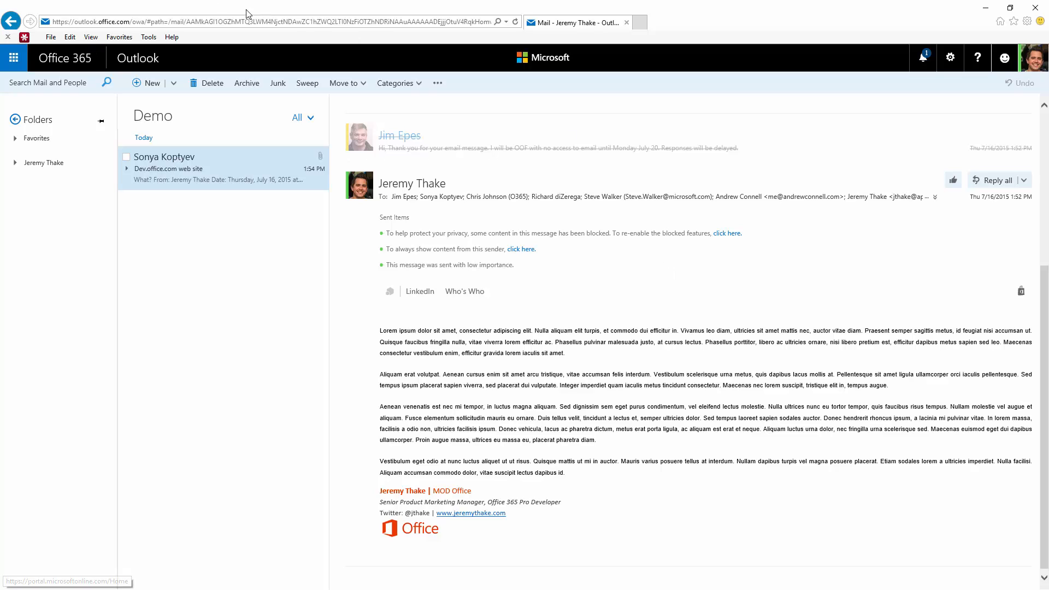
{"action": "left_click", "coordinate": [12, 57]}
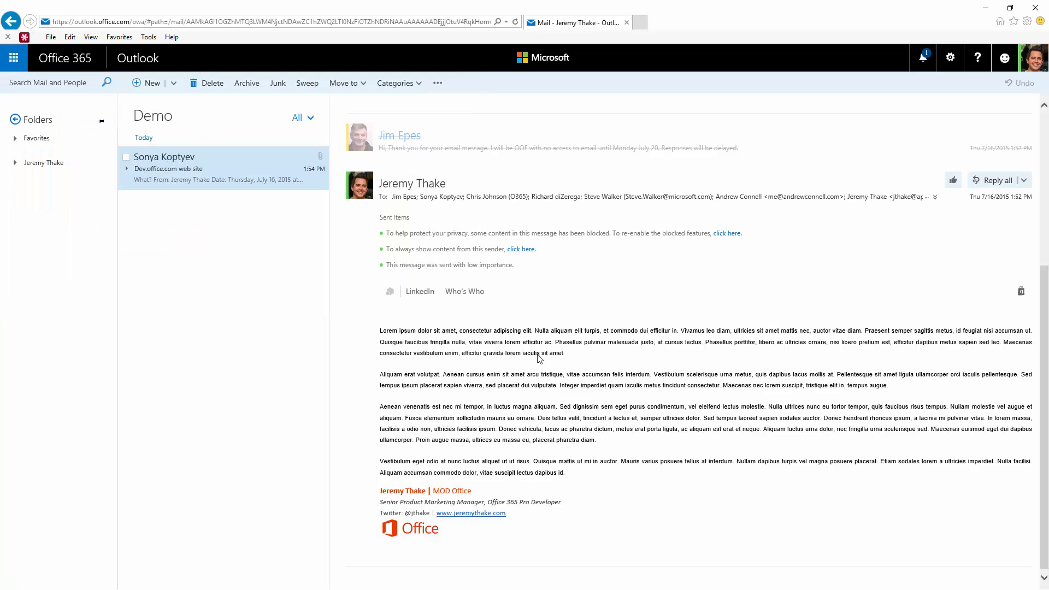
{"action": "left_click", "coordinate": [420, 291]}
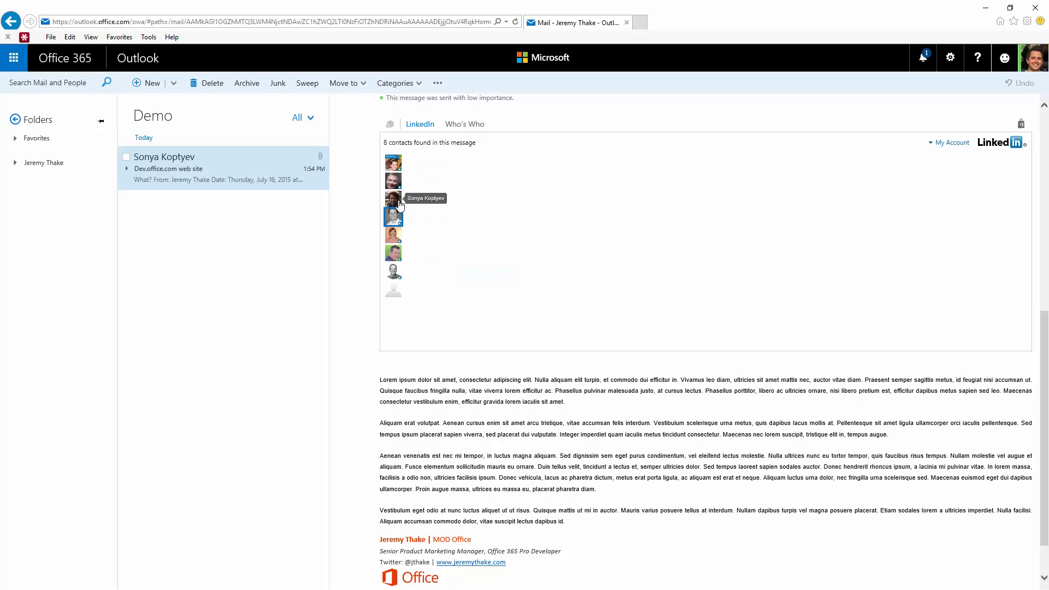
{"action": "left_click", "coordinate": [393, 198]}
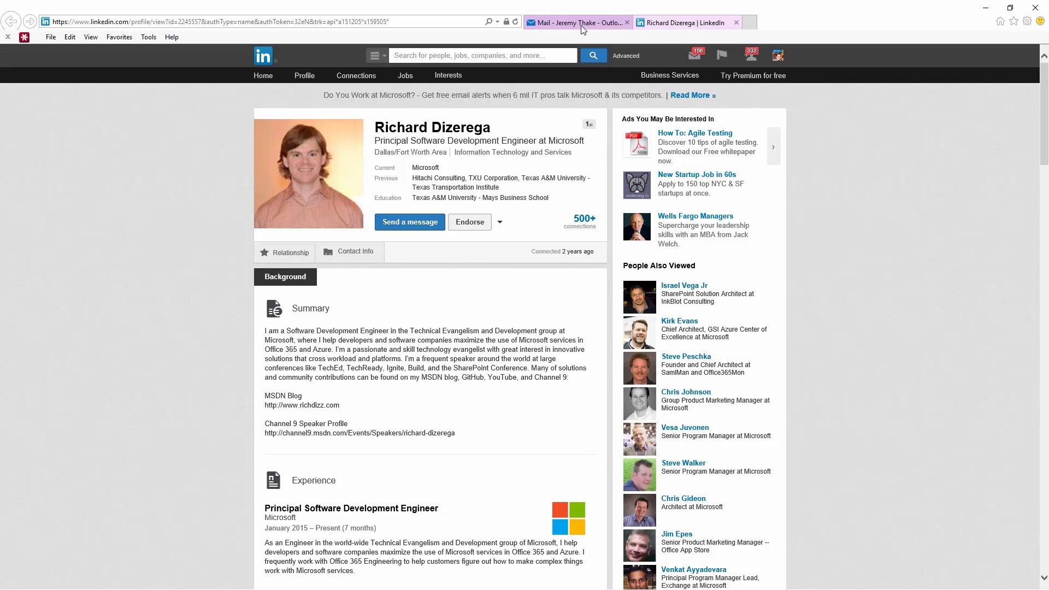
{"action": "left_click", "coordinate": [577, 22]}
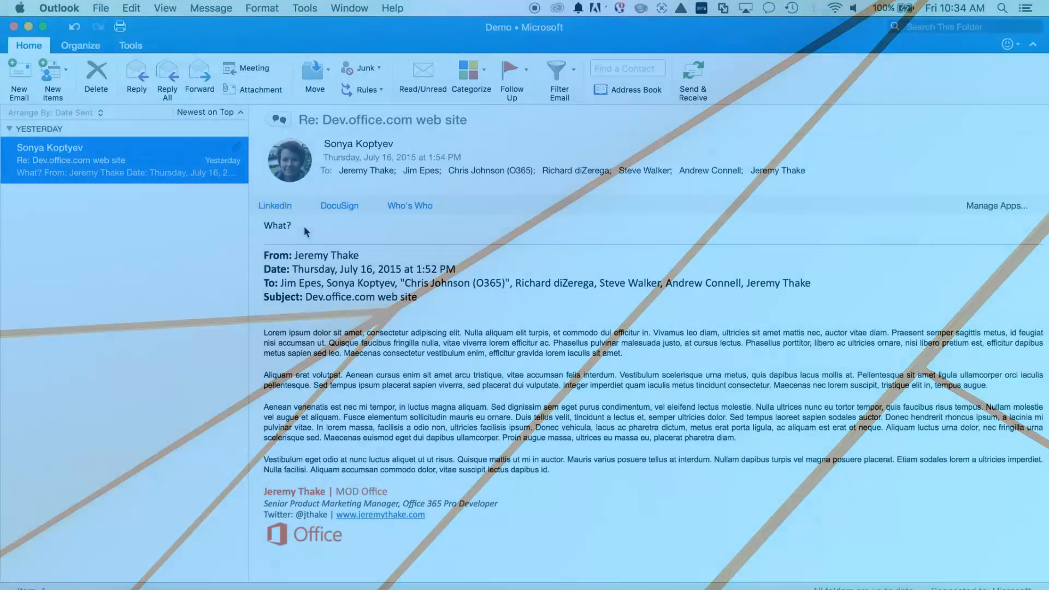
{"action": "left_click", "coordinate": [274, 205]}
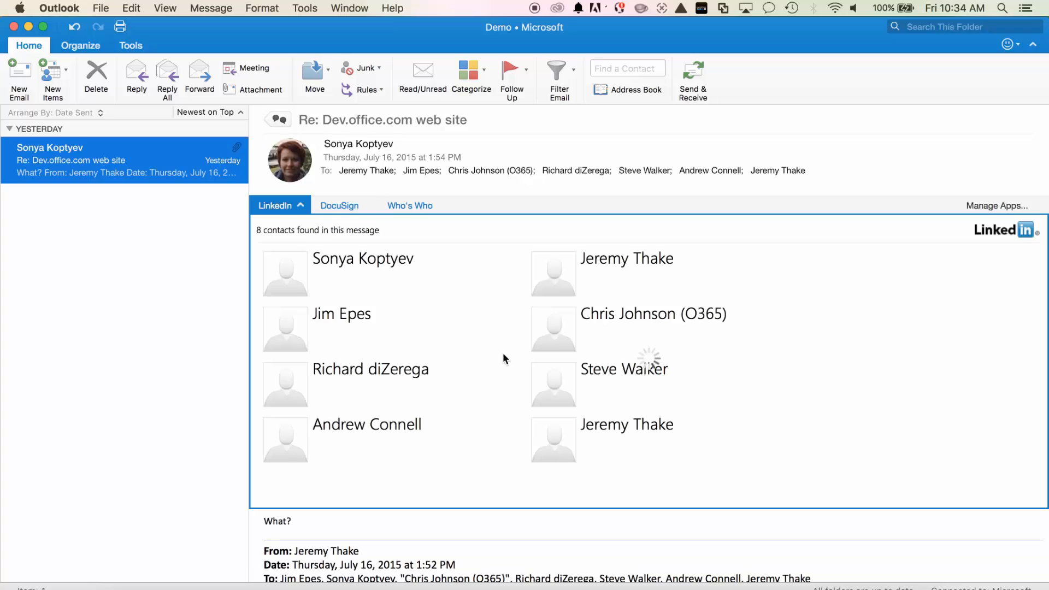